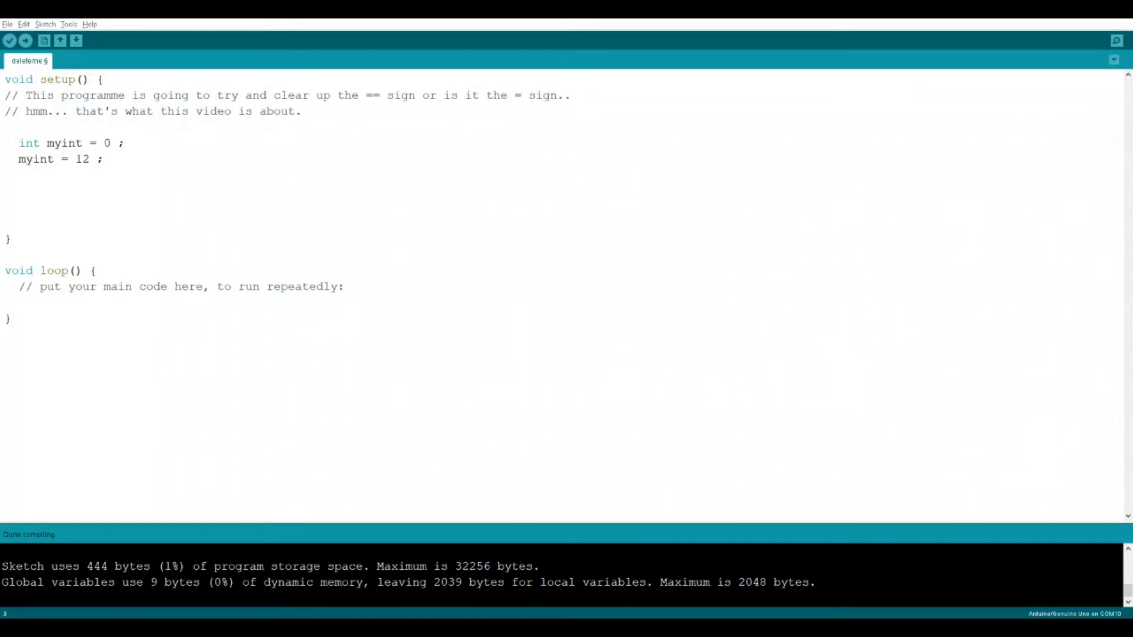
{"action": "mouse_move", "coordinate": [76, 213]}
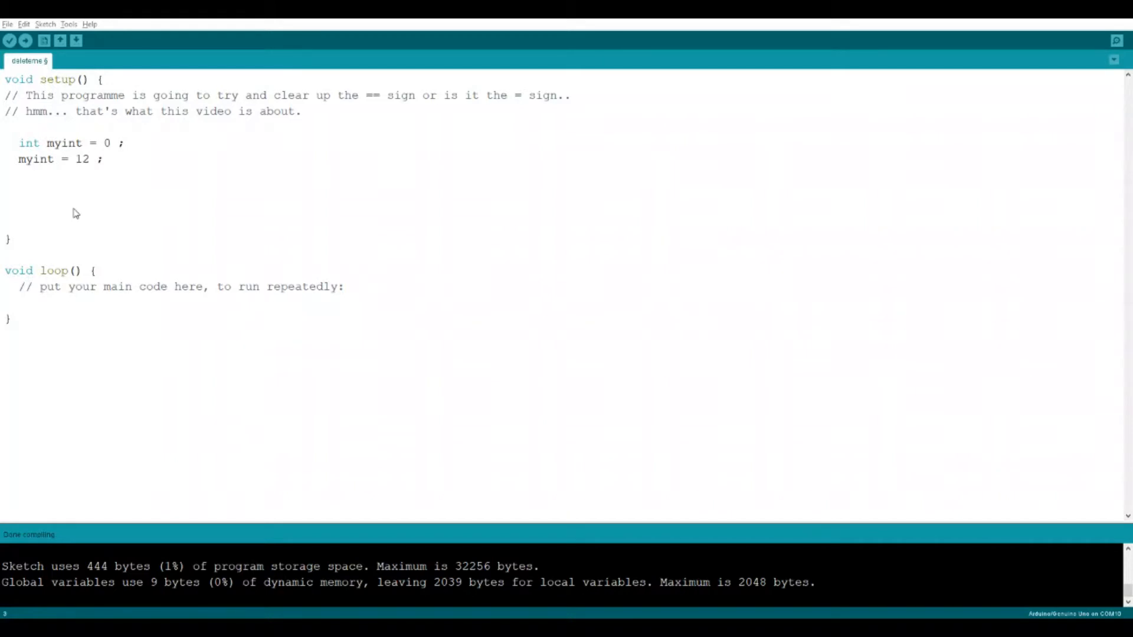
{"action": "mouse_move", "coordinate": [85, 222]}
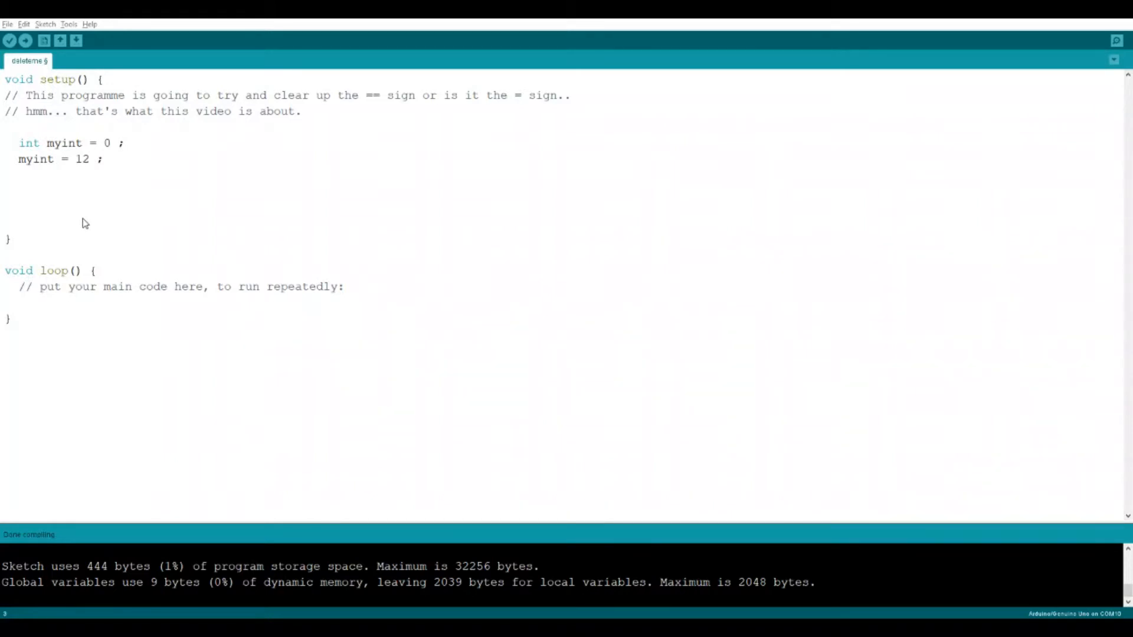
{"action": "mouse_move", "coordinate": [72, 268]}
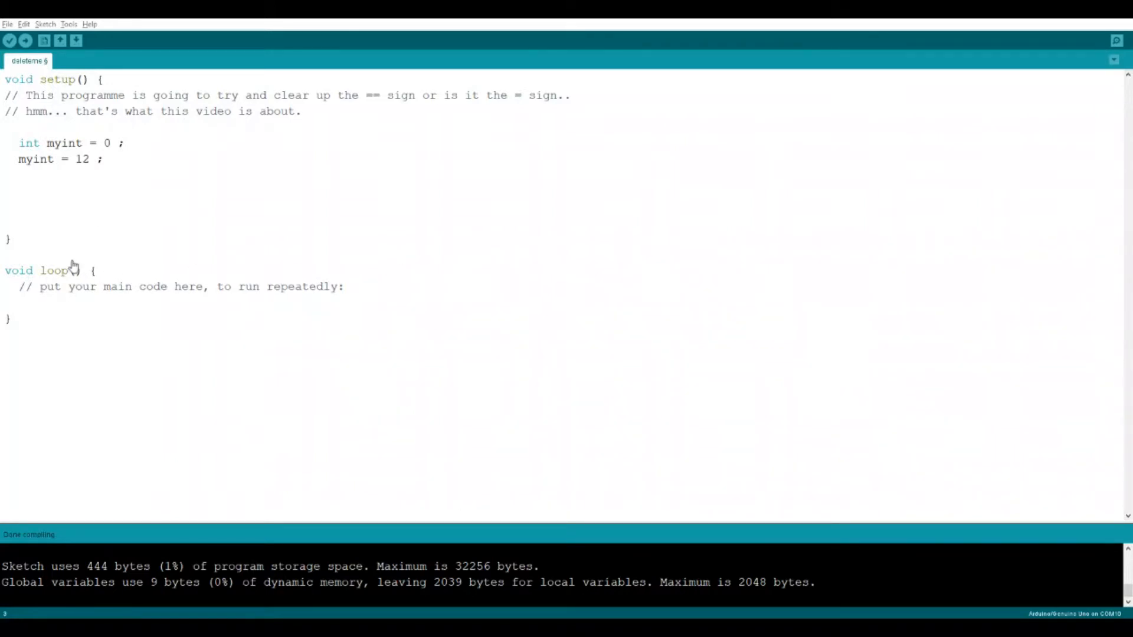
- Add the comment '//= ... or ==', then highlight myint, =, 12 and int in the assignment lines
{"action": "type", "text": "//= ... or"}
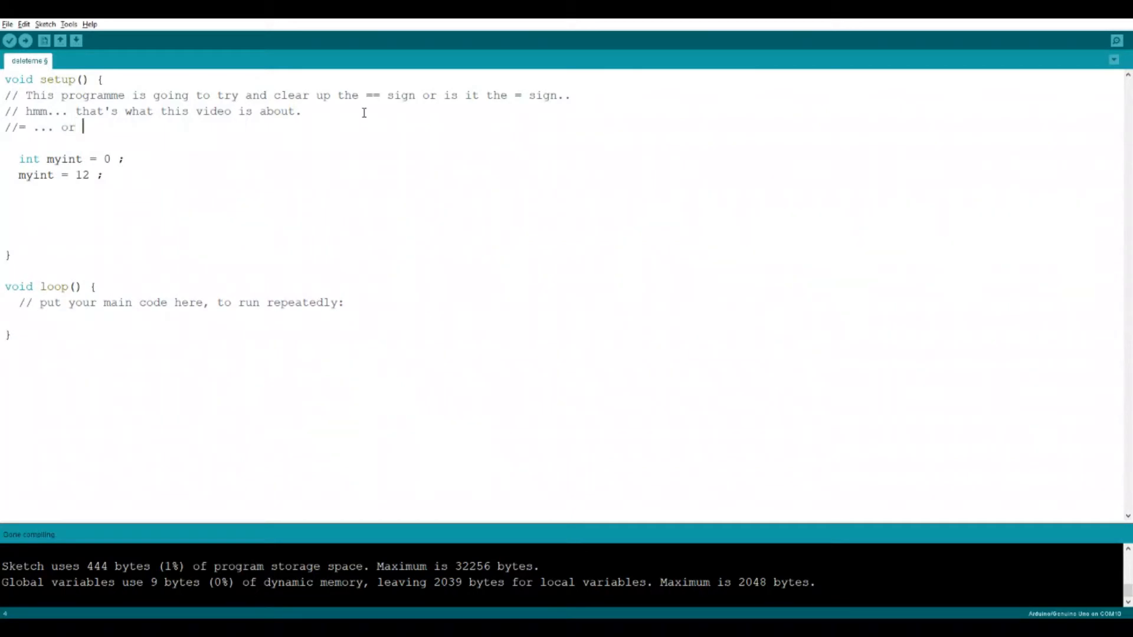
{"action": "type", "text": "=="}
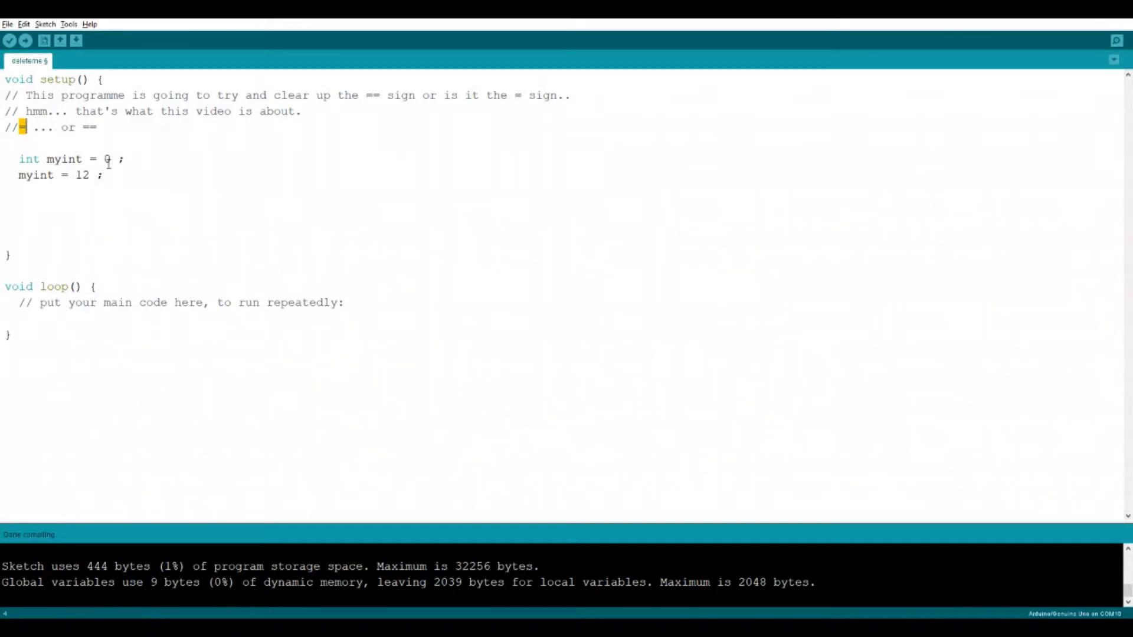
{"action": "double_click", "coordinate": [81, 175]}
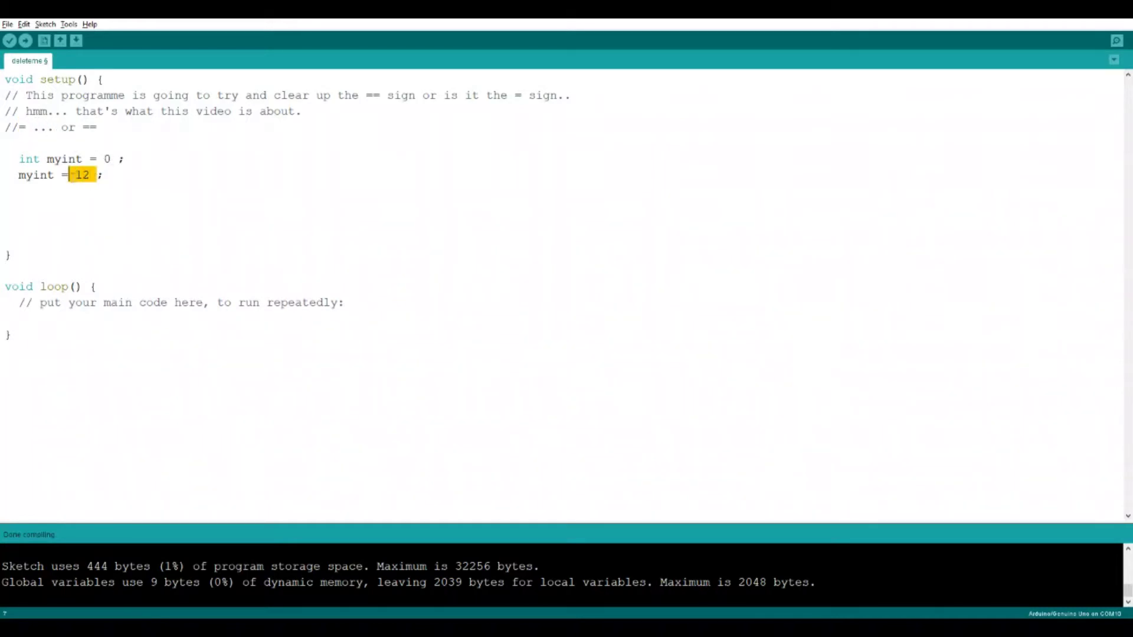
{"action": "double_click", "coordinate": [35, 174]}
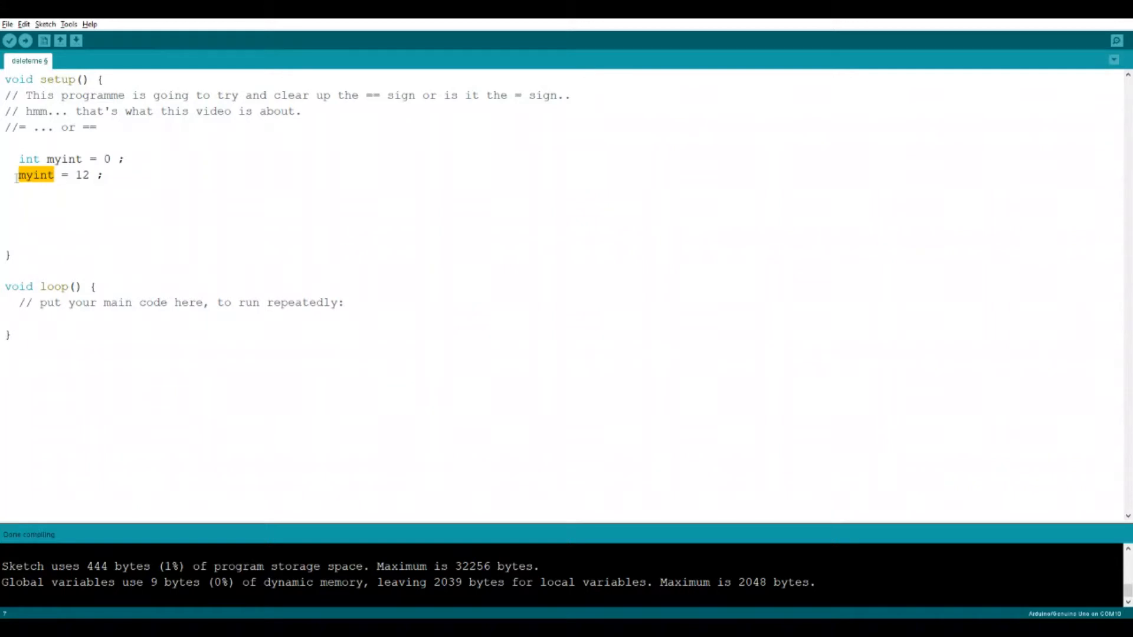
{"action": "left_click", "coordinate": [106, 175]}
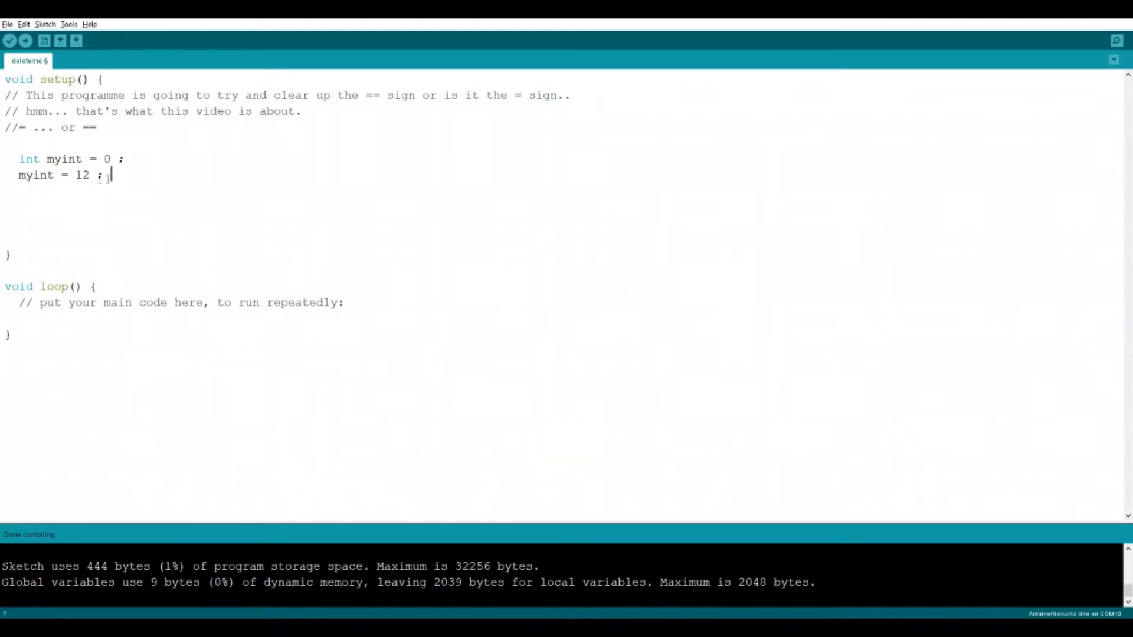
{"action": "double_click", "coordinate": [64, 174]}
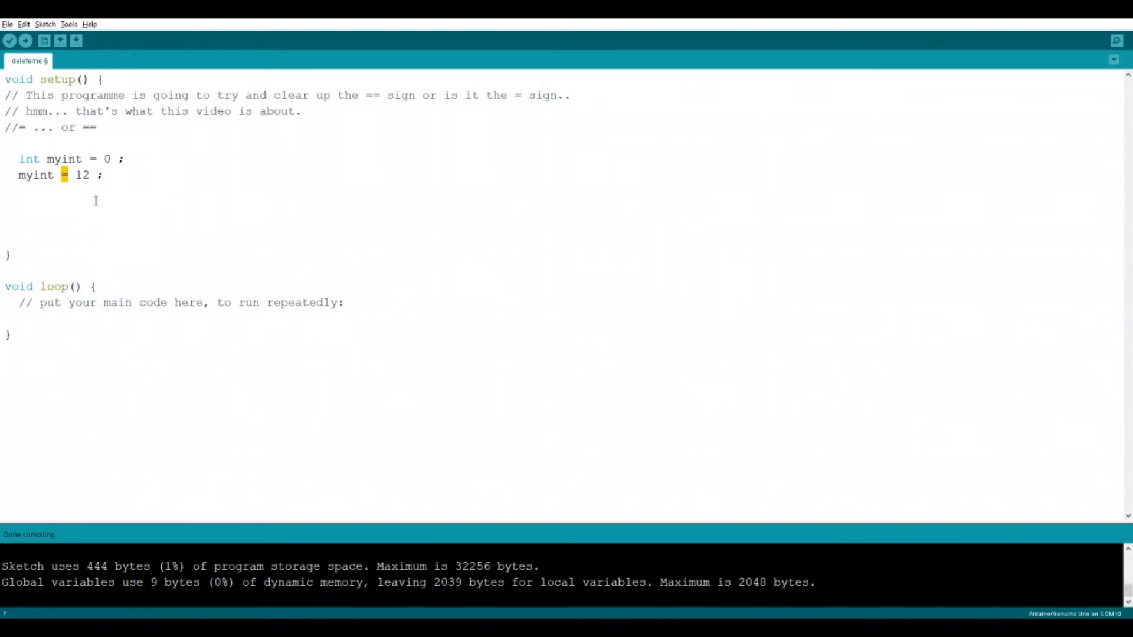
{"action": "double_click", "coordinate": [81, 174]}
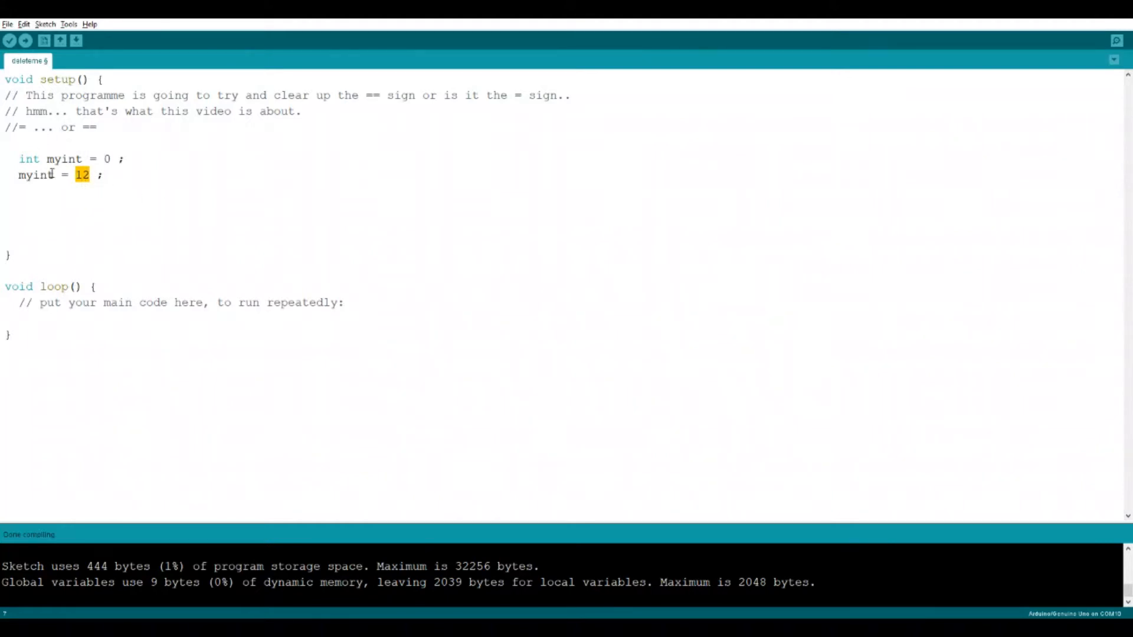
{"action": "double_click", "coordinate": [36, 175]}
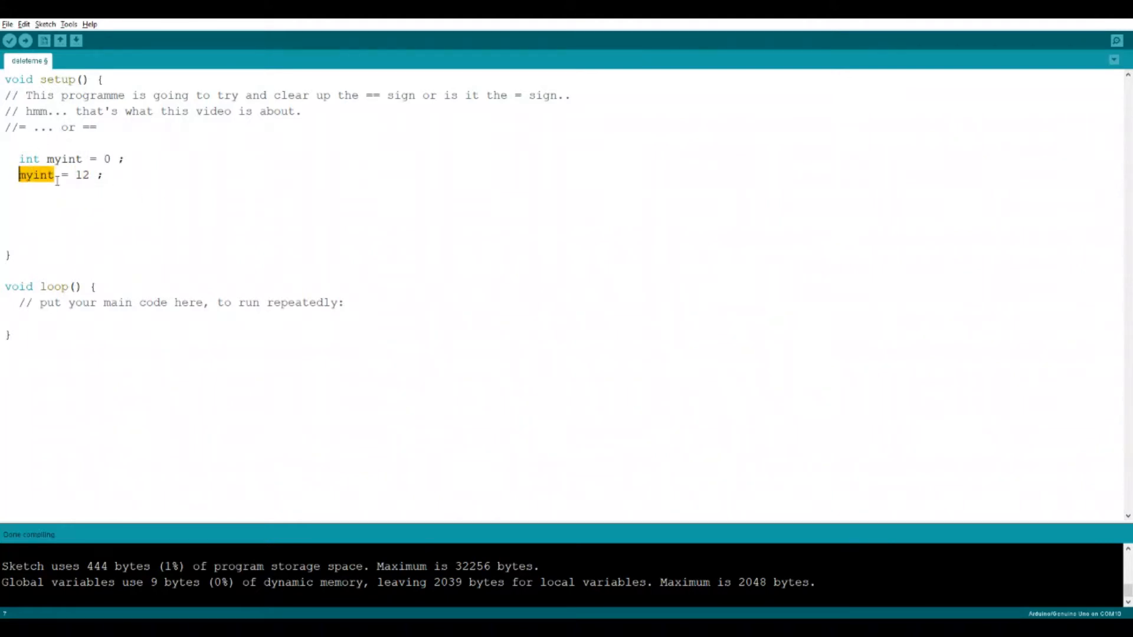
{"action": "double_click", "coordinate": [28, 158]}
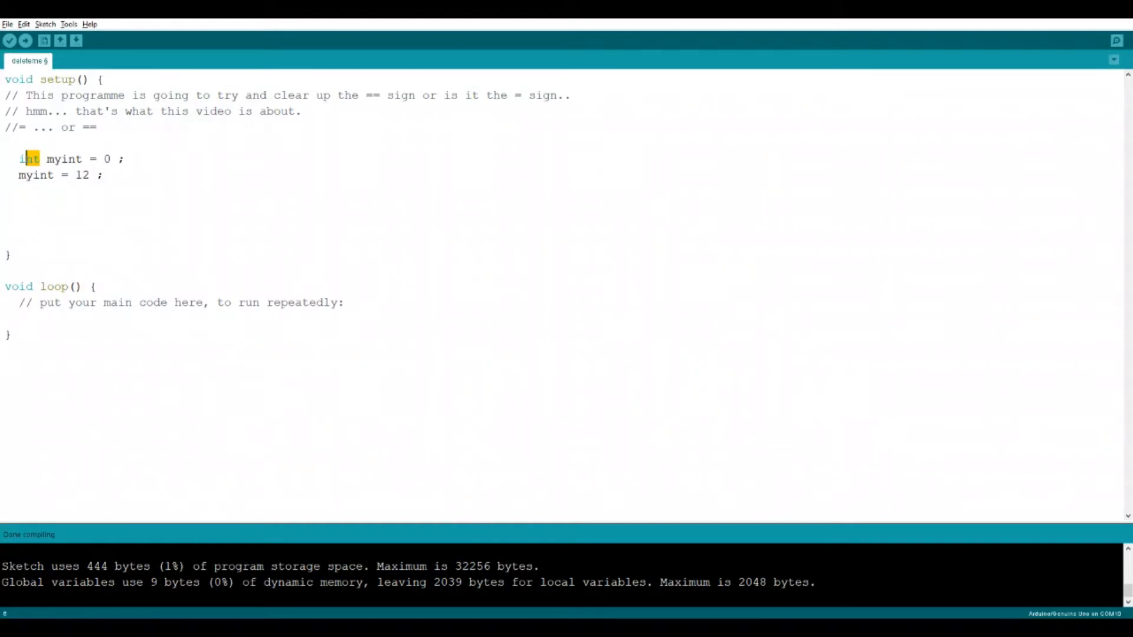
{"action": "double_click", "coordinate": [35, 175]}
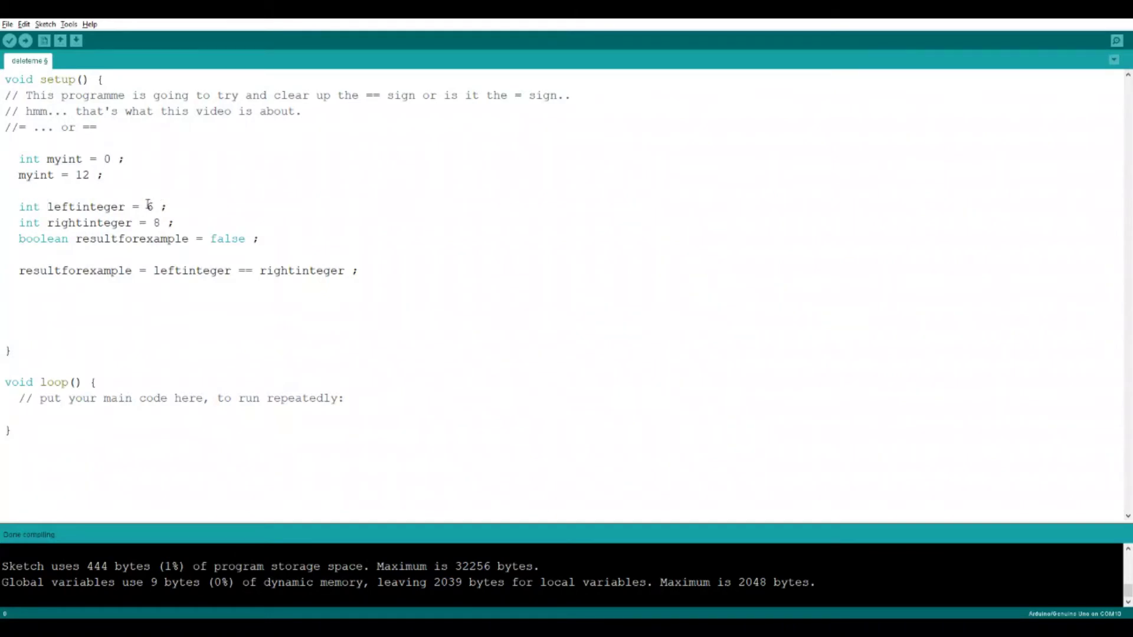
{"action": "double_click", "coordinate": [302, 270]}
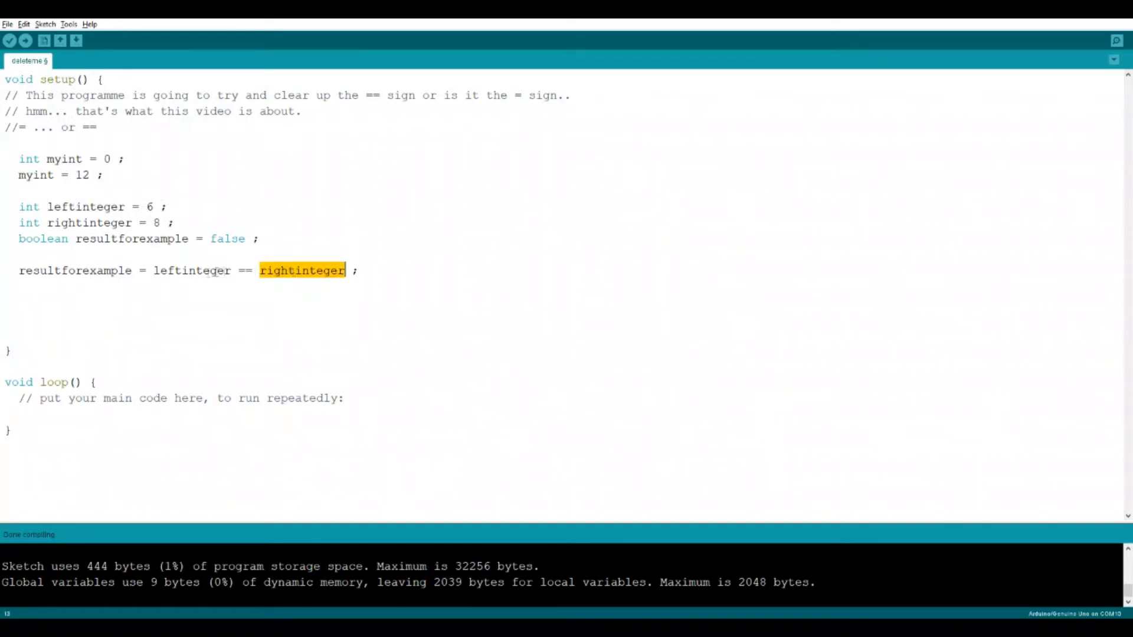
{"action": "double_click", "coordinate": [193, 270]}
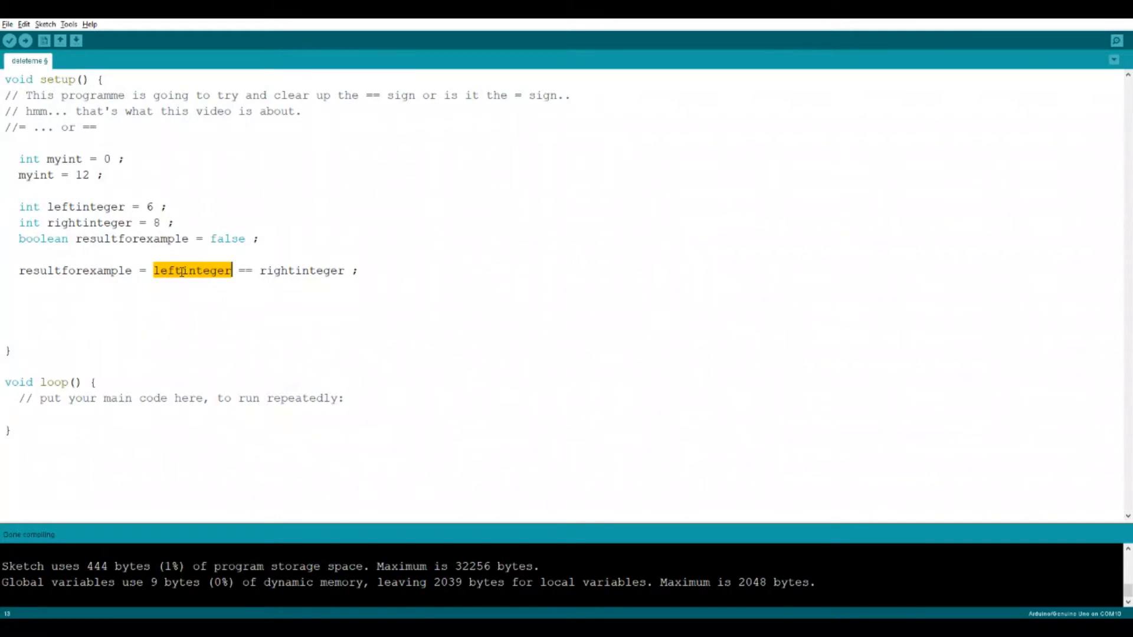
{"action": "mouse_move", "coordinate": [189, 254]}
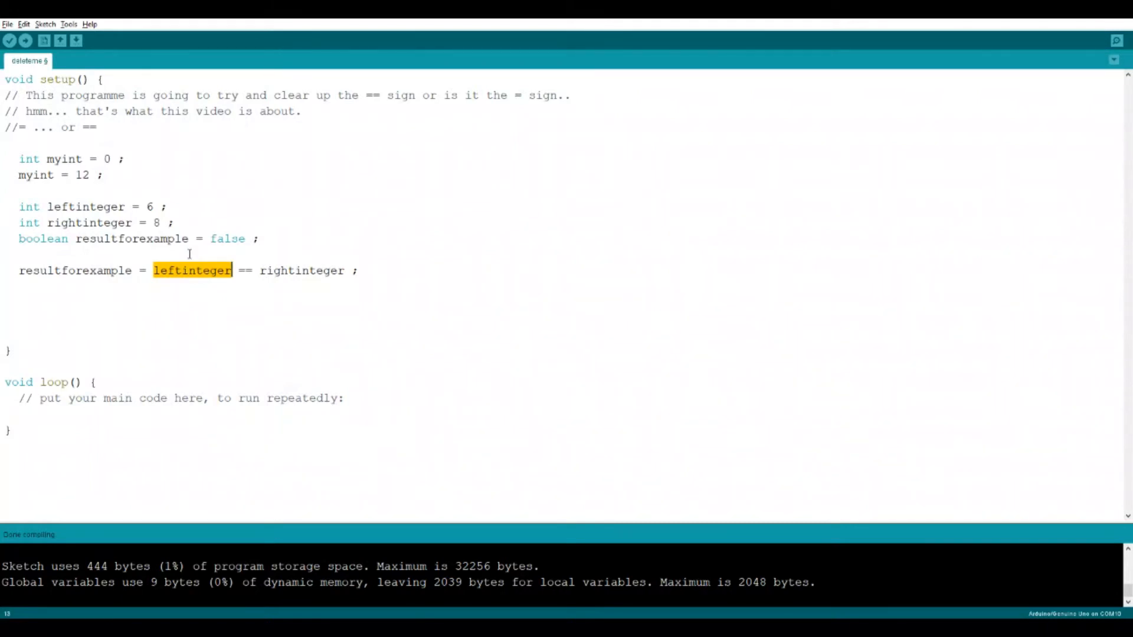
{"action": "double_click", "coordinate": [43, 238]}
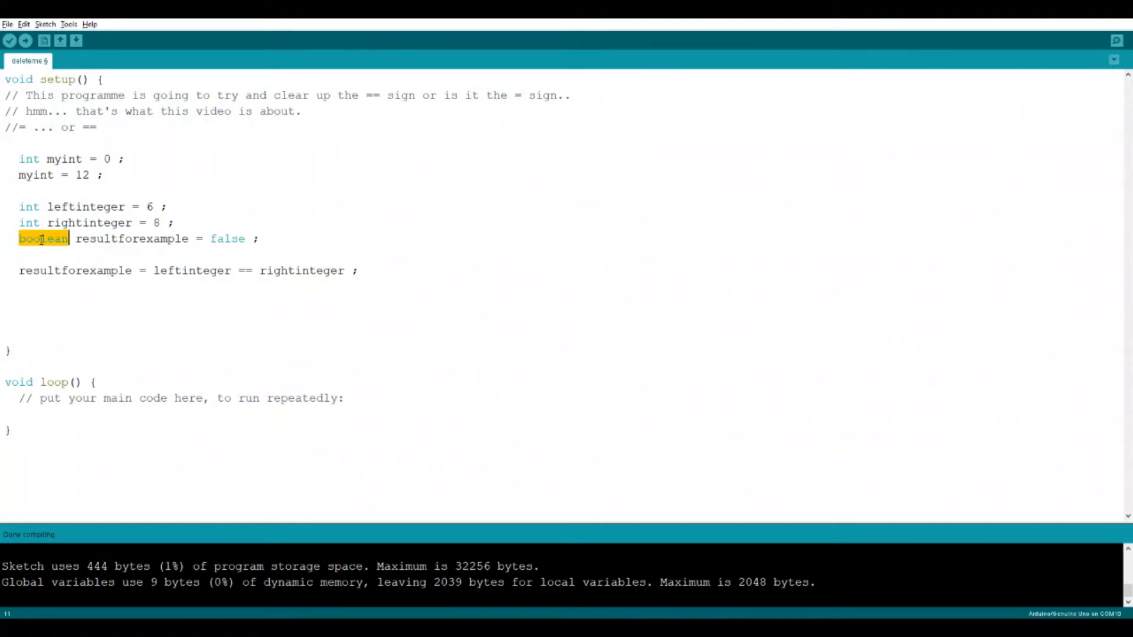
{"action": "mouse_move", "coordinate": [143, 253]}
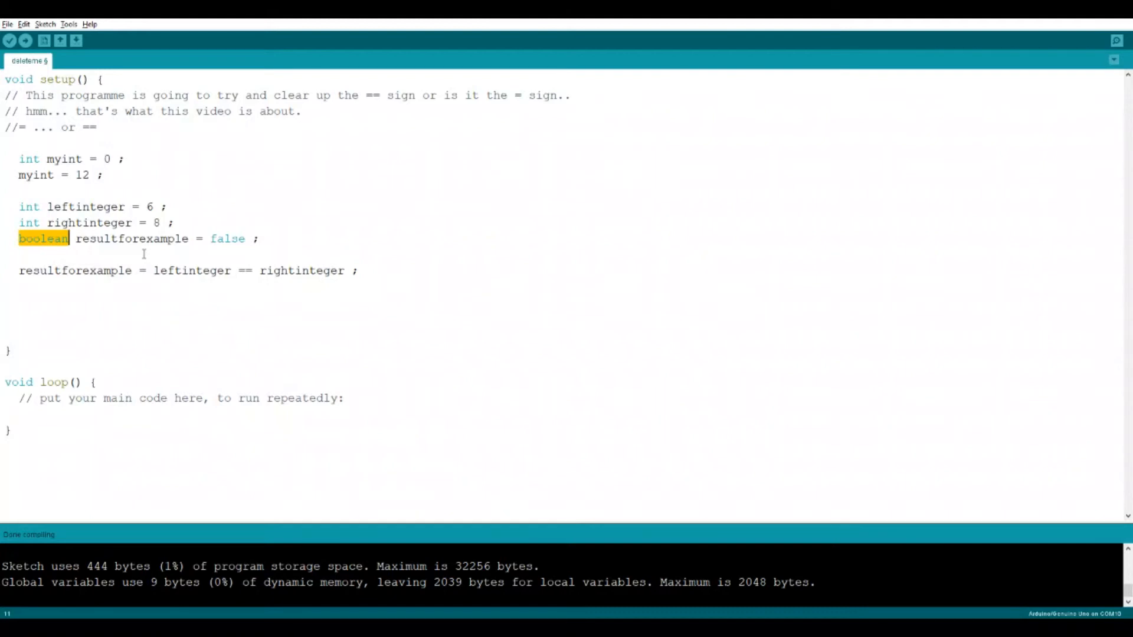
{"action": "mouse_move", "coordinate": [262, 255]}
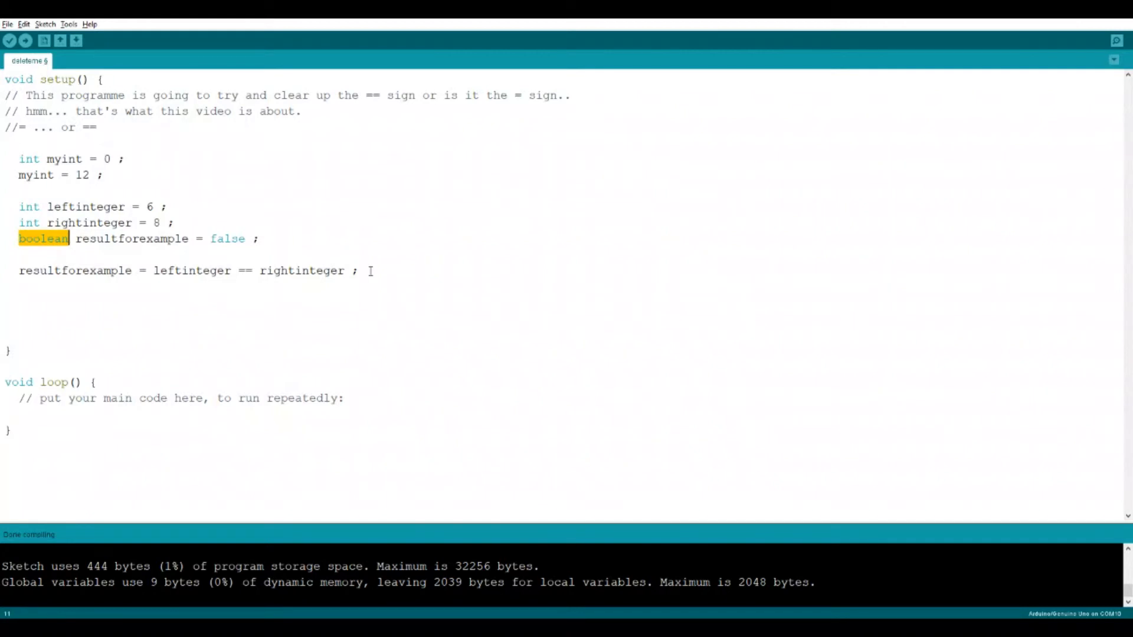
{"action": "double_click", "coordinate": [302, 270]}
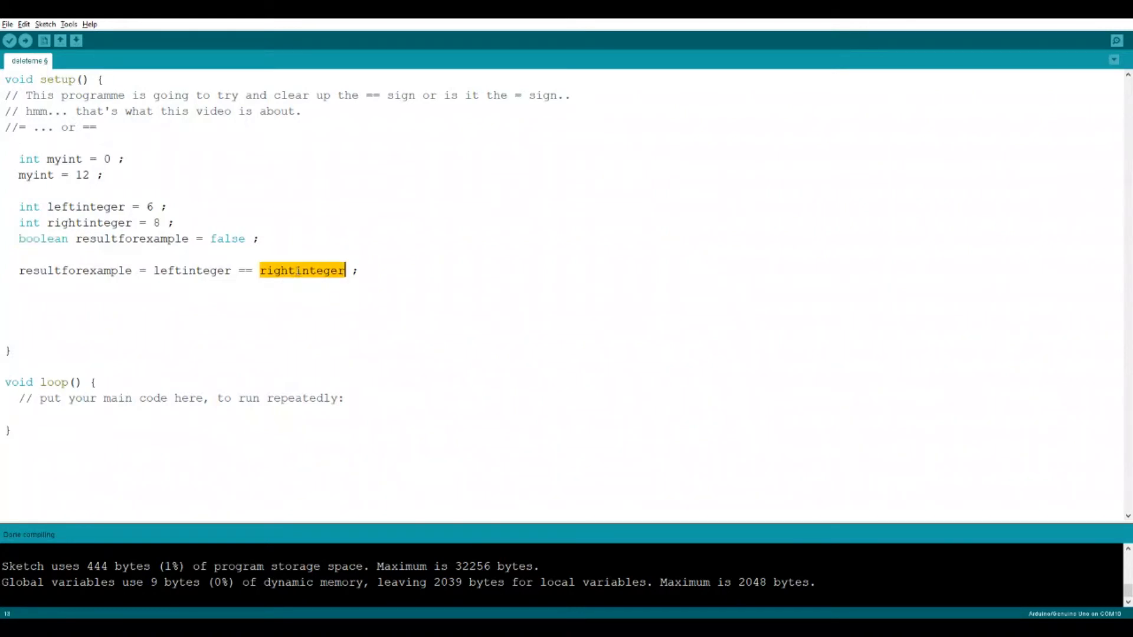
{"action": "left_click", "coordinate": [154, 271]}
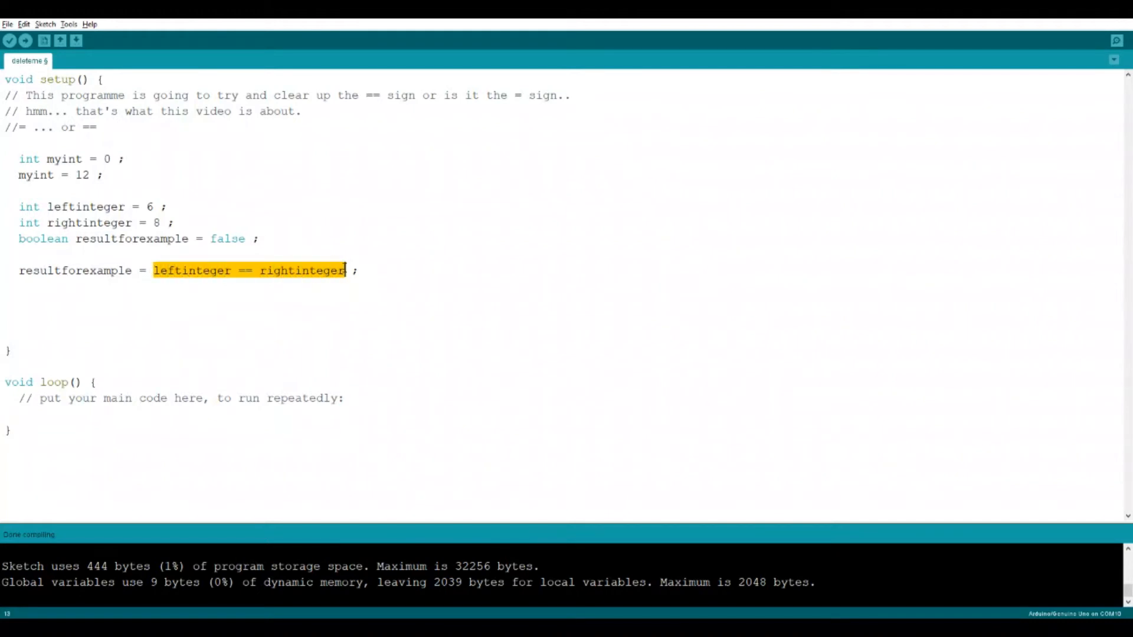
{"action": "mouse_move", "coordinate": [374, 292]}
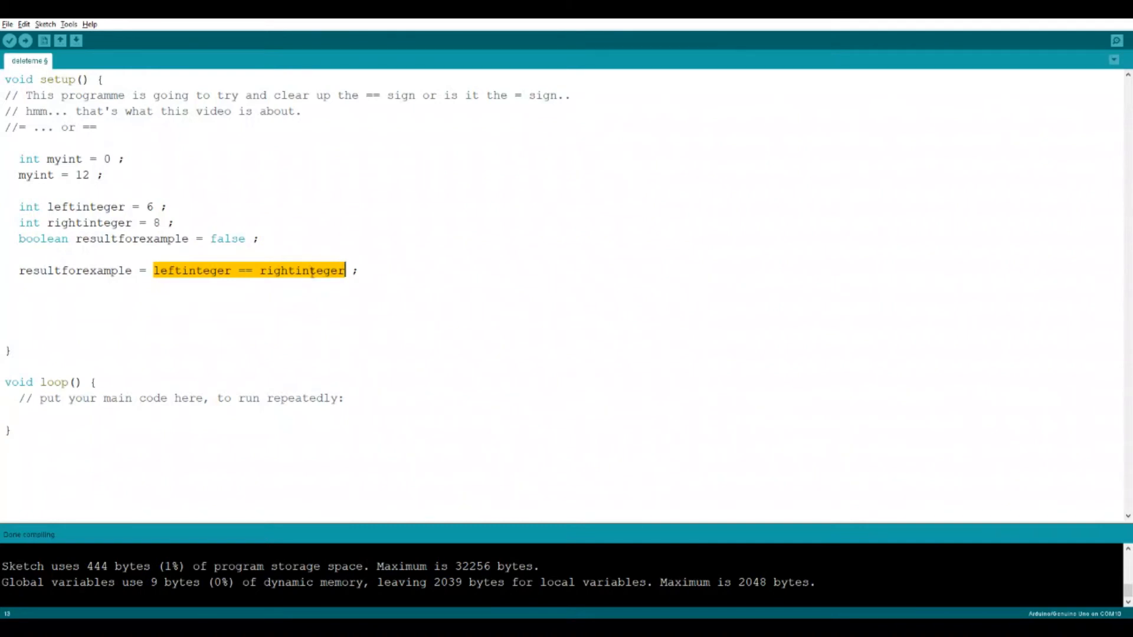
{"action": "triple_click", "coordinate": [181, 270]}
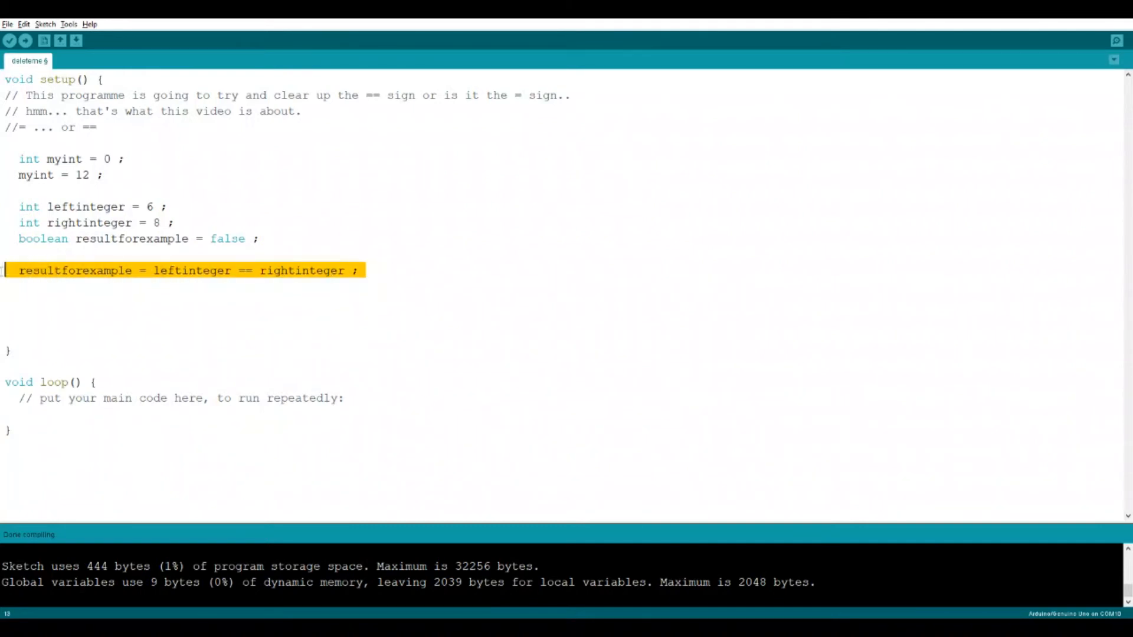
{"action": "left_click", "coordinate": [367, 270]}
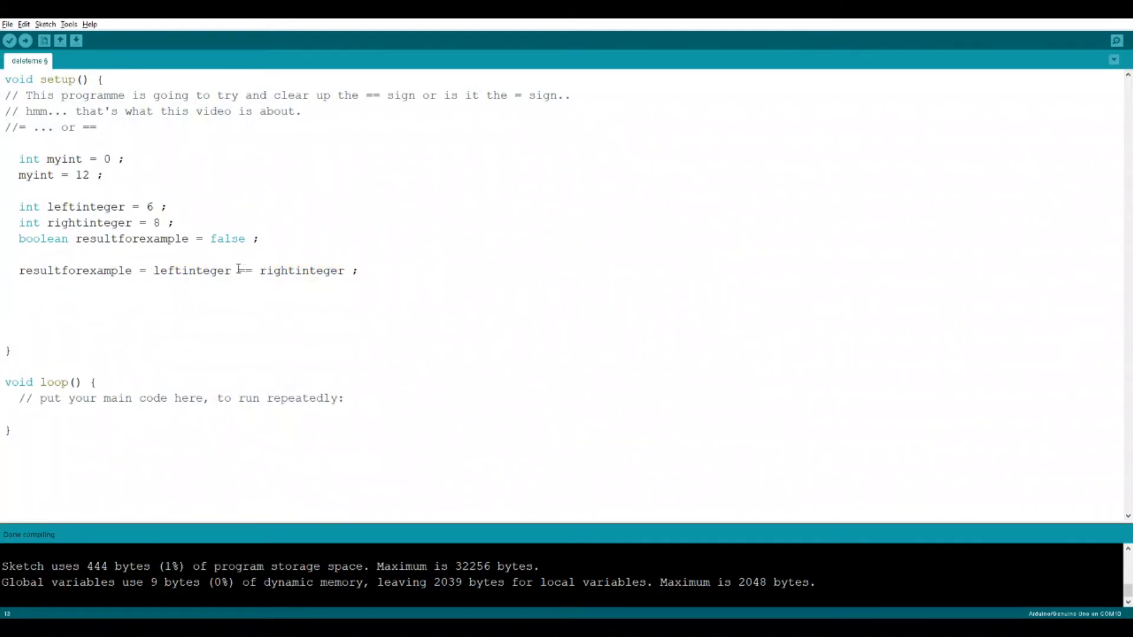
{"action": "double_click", "coordinate": [192, 270]}
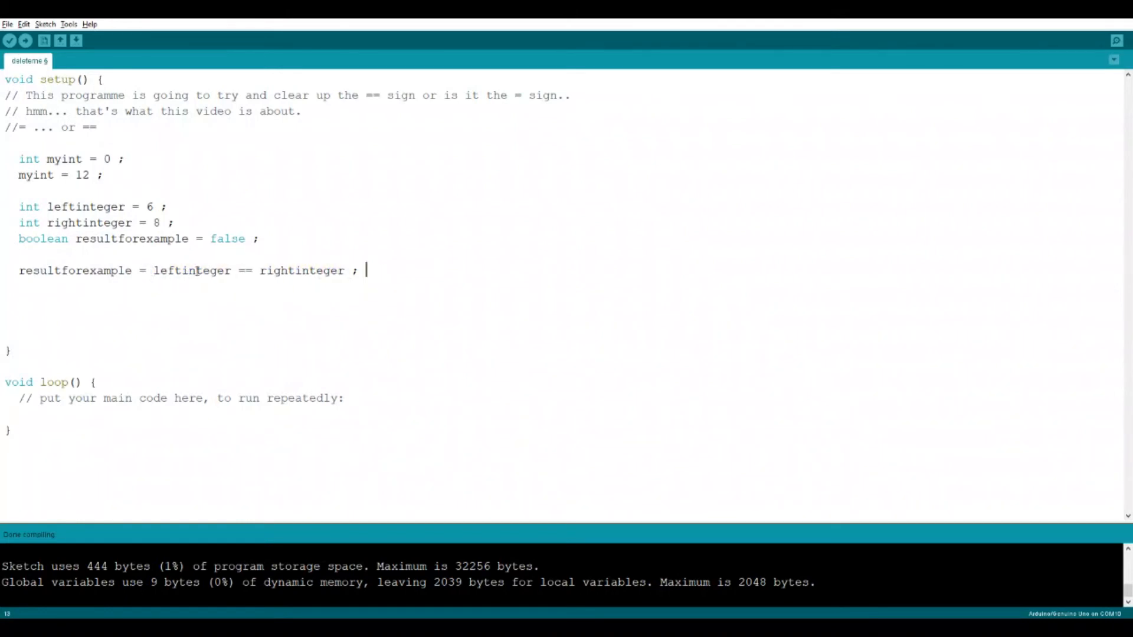
{"action": "double_click", "coordinate": [192, 270]}
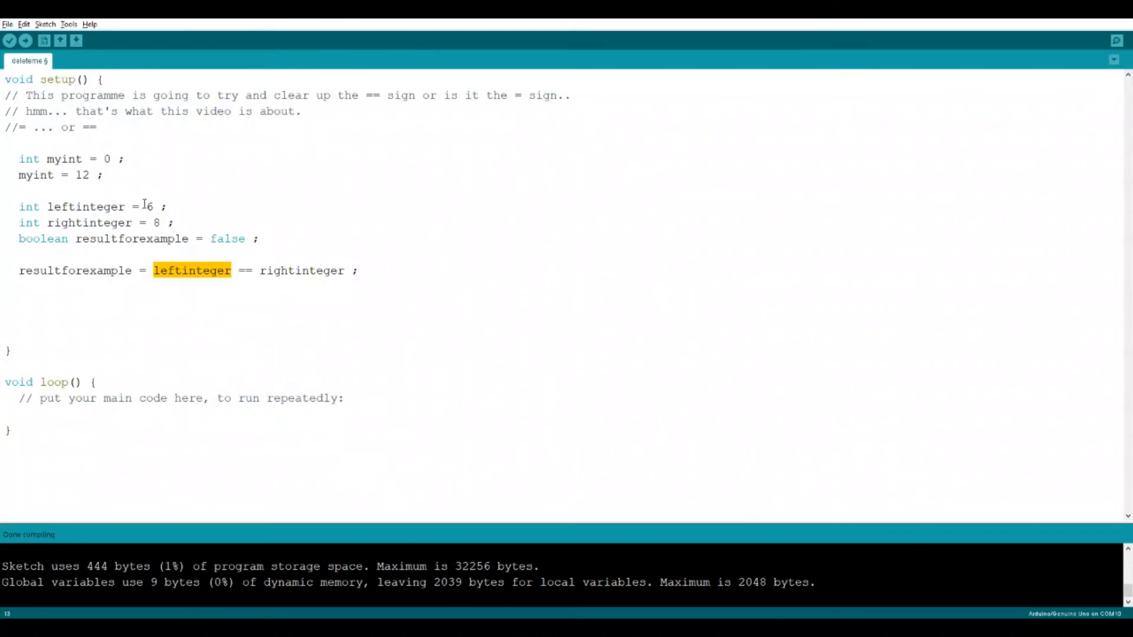
{"action": "left_click", "coordinate": [302, 270]}
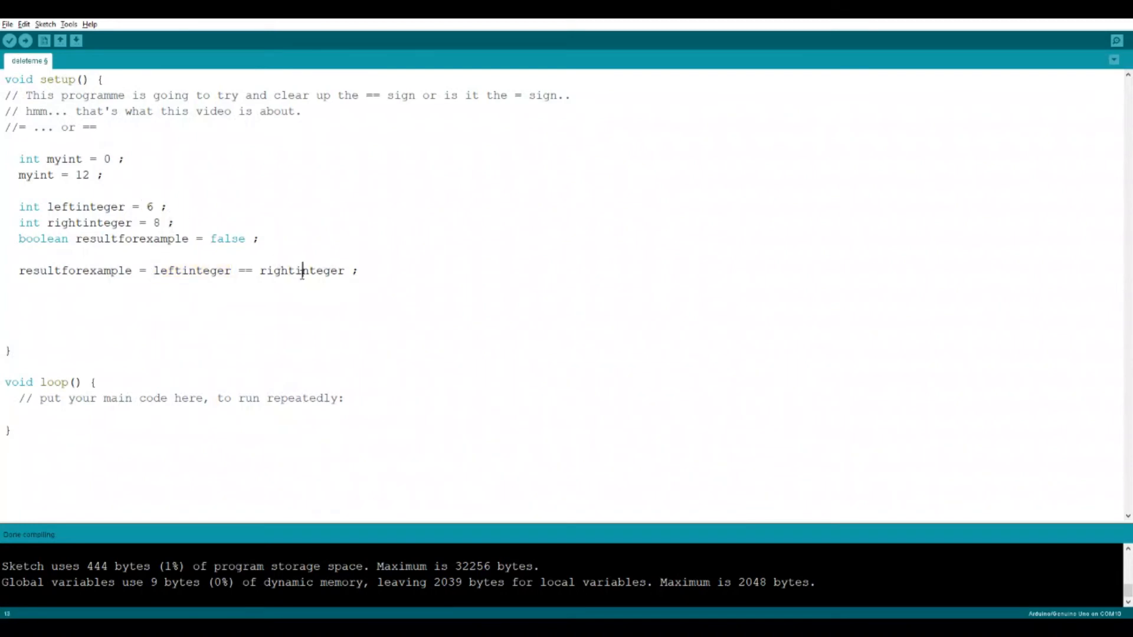
{"action": "left_click", "coordinate": [183, 222]}
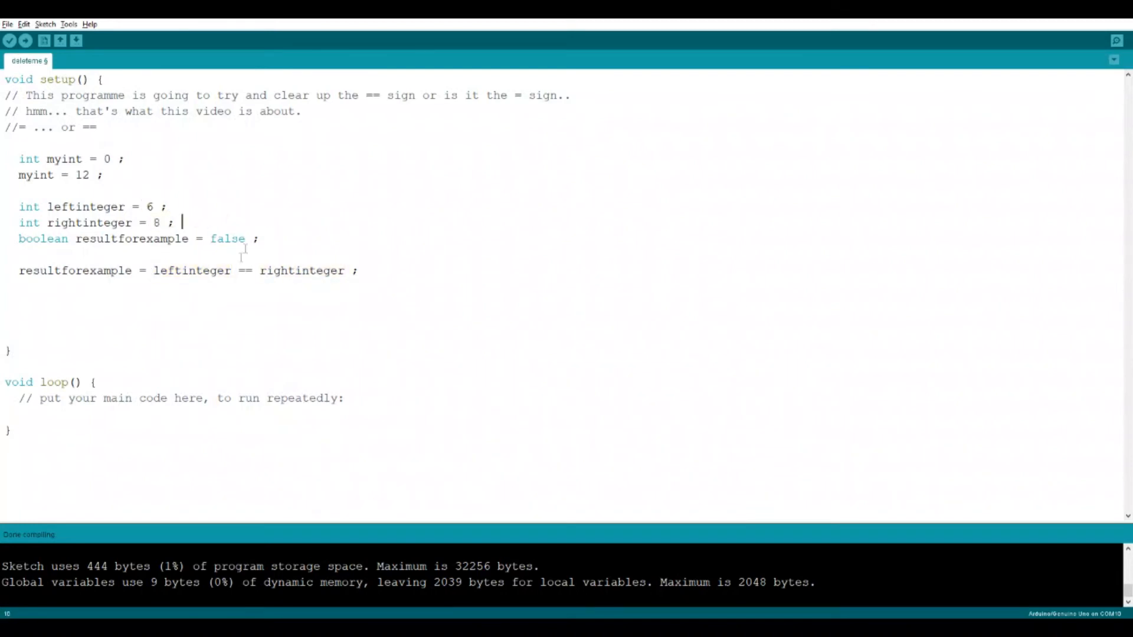
{"action": "mouse_move", "coordinate": [233, 277]}
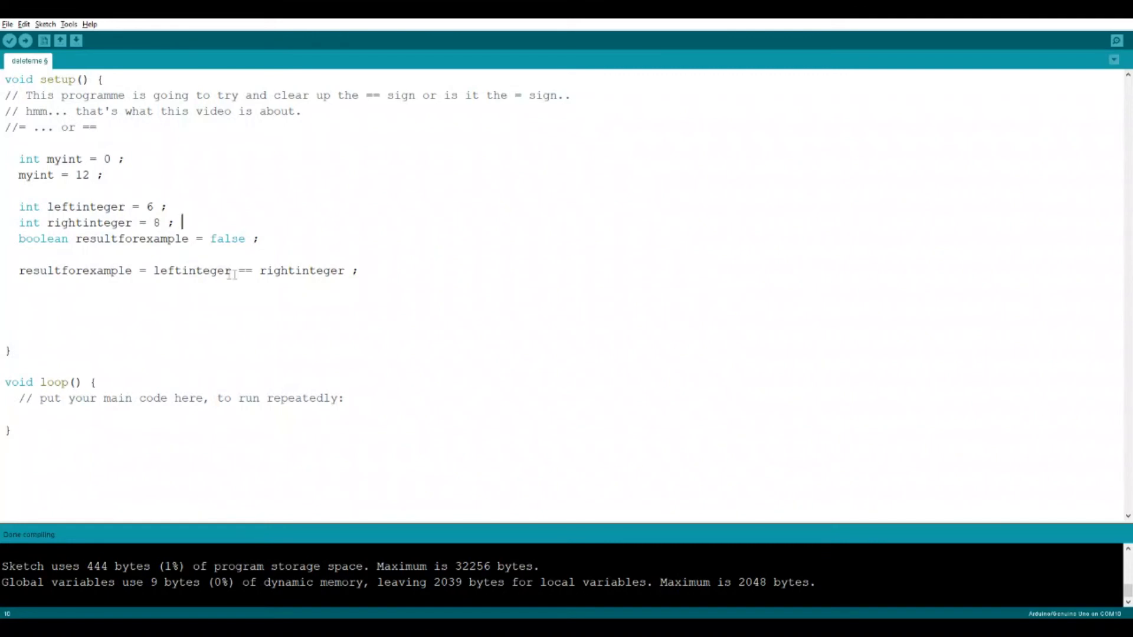
{"action": "double_click", "coordinate": [244, 270]}
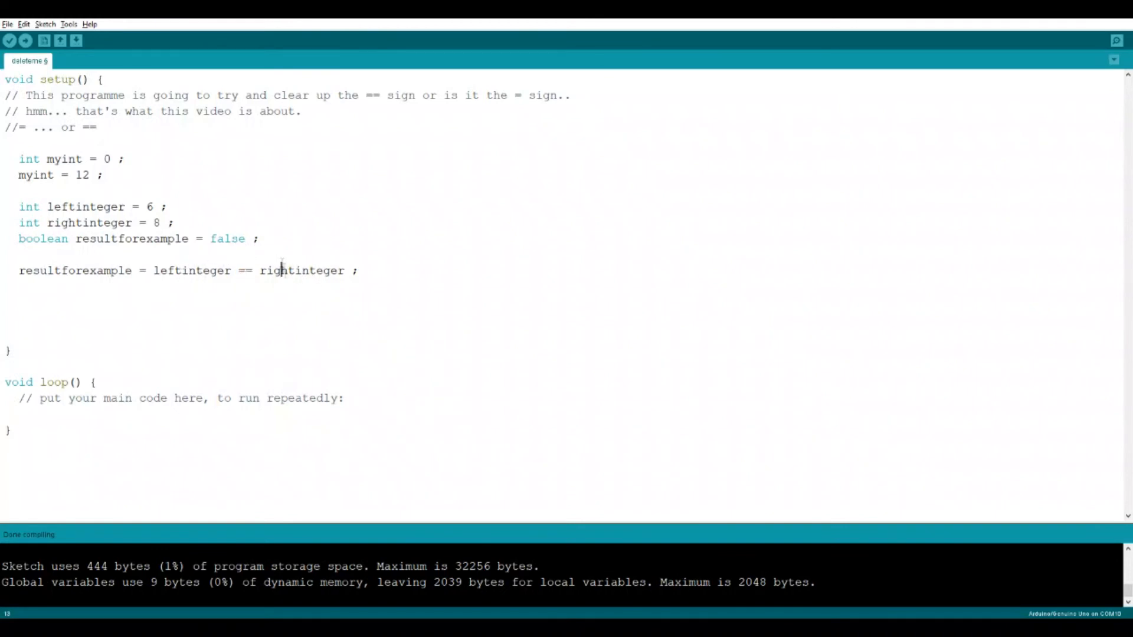
{"action": "mouse_move", "coordinate": [301, 274]}
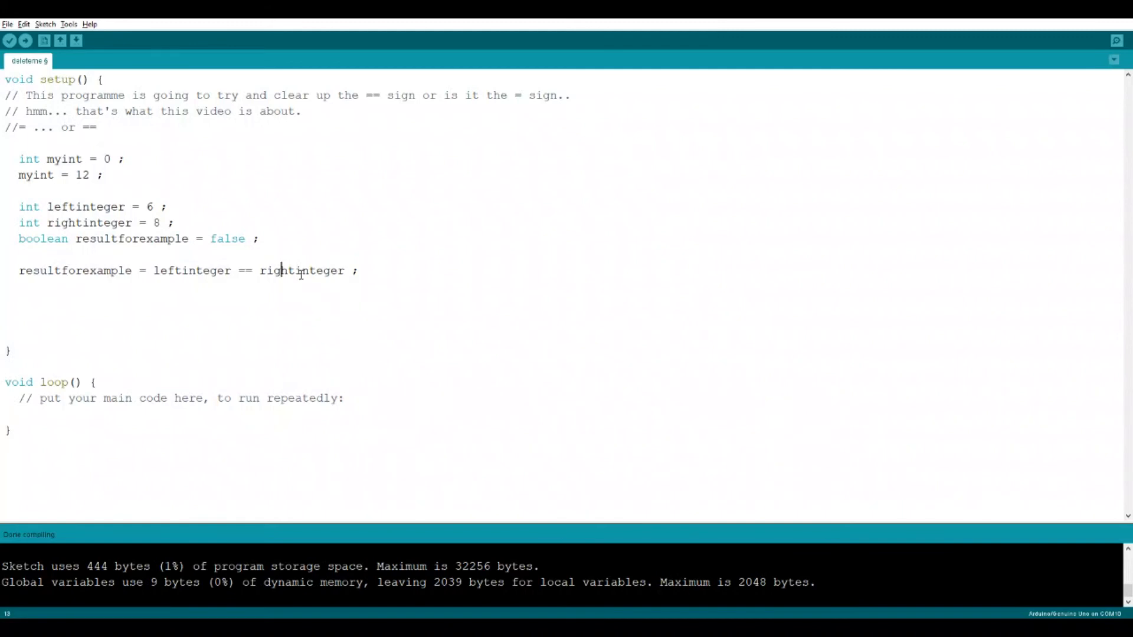
{"action": "double_click", "coordinate": [193, 270]}
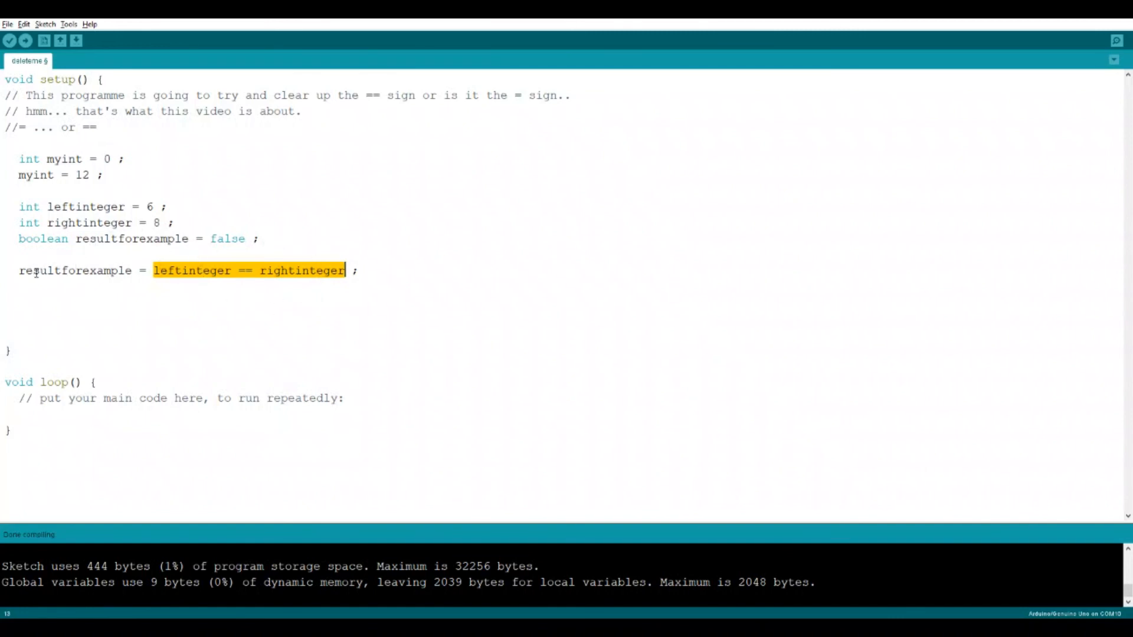
{"action": "double_click", "coordinate": [74, 270]}
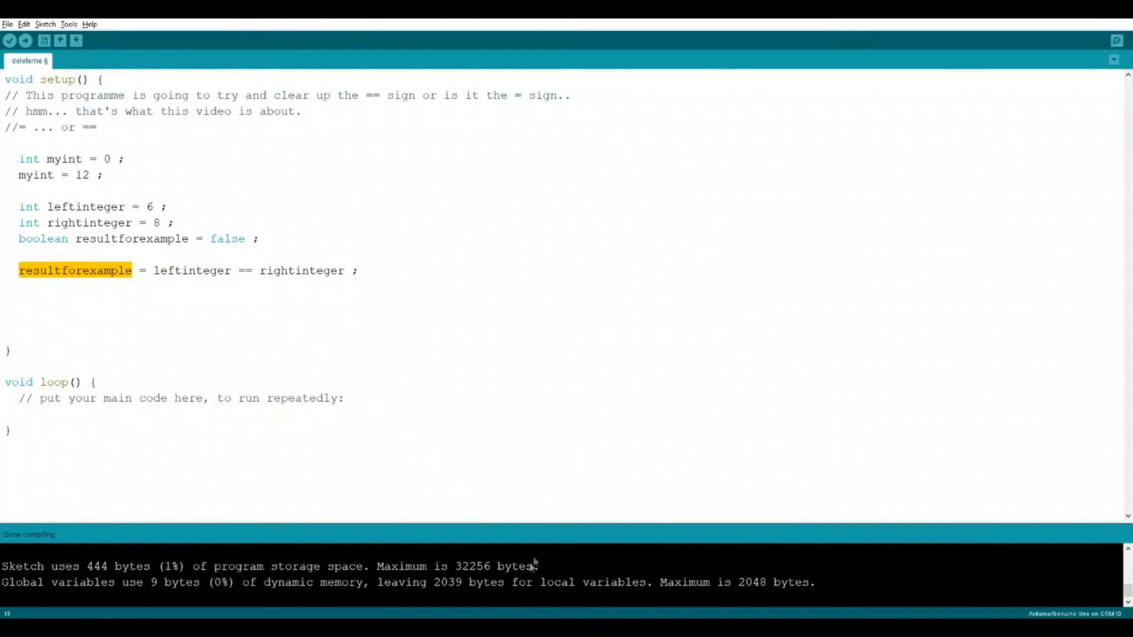
{"action": "mouse_move", "coordinate": [672, 593]}
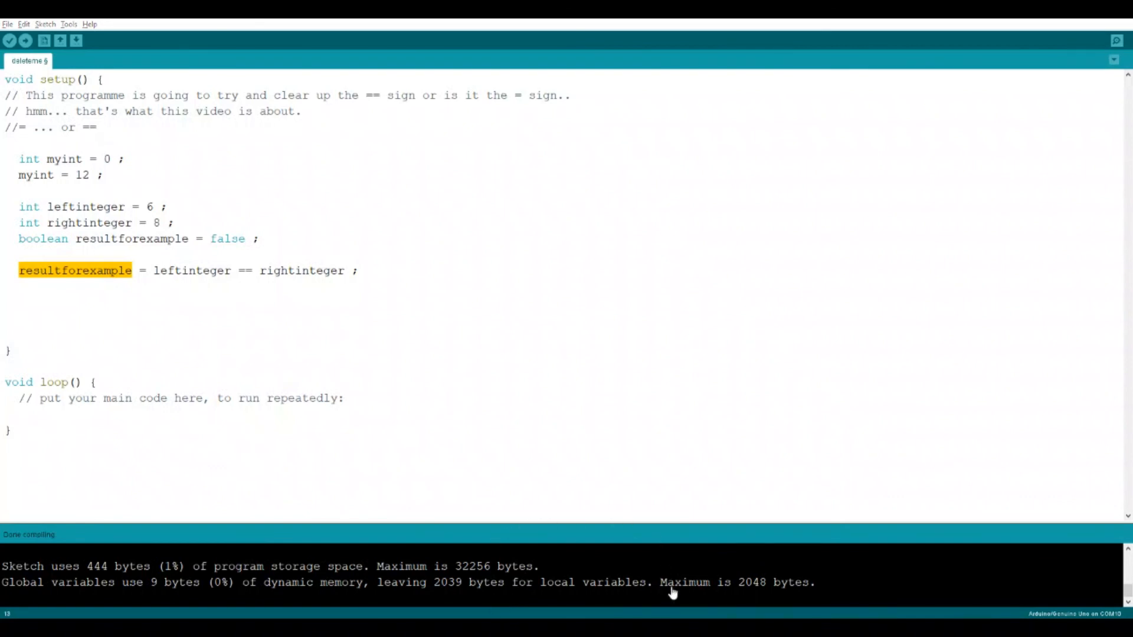